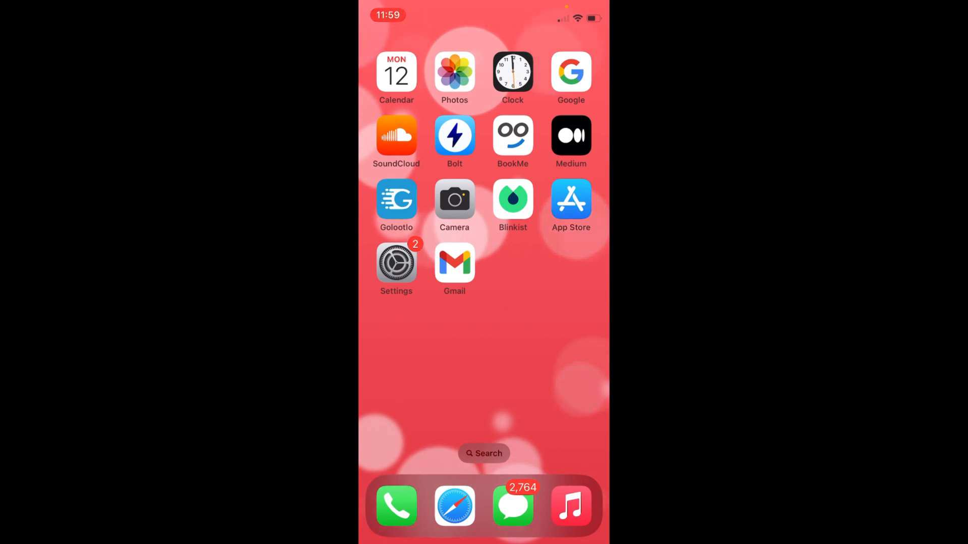
Navigate Settings > General > iPhone Storage to see 113 GB of 128 GB used.
click(396, 262)
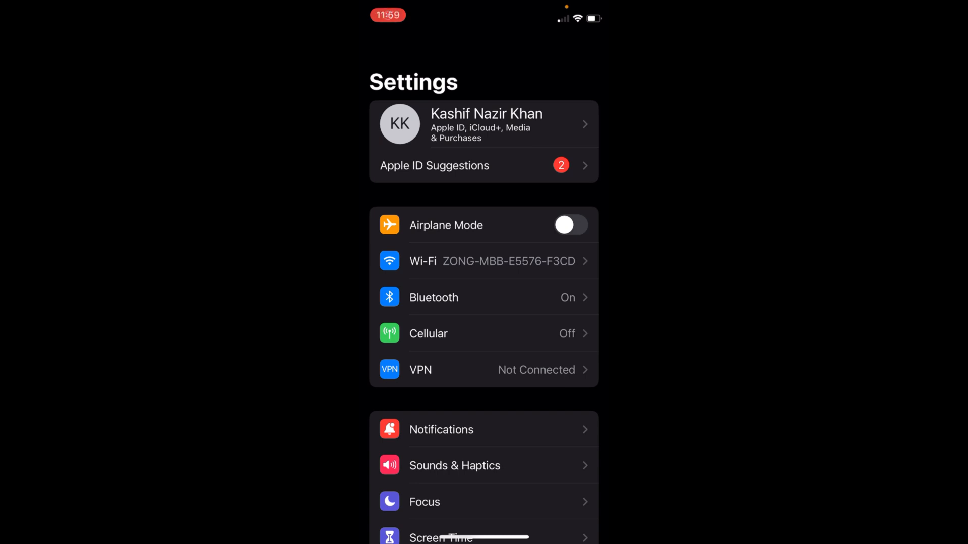
scroll(down, 3)
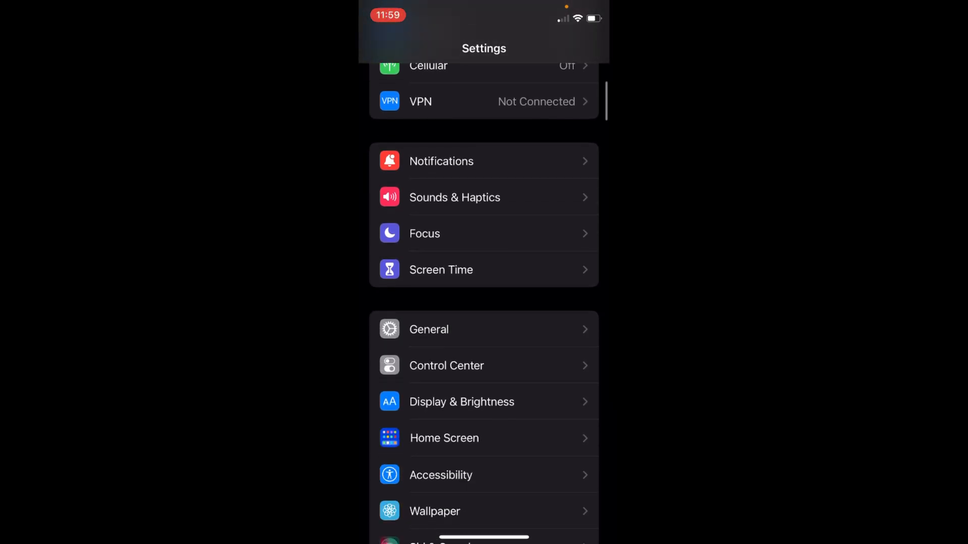
click(429, 329)
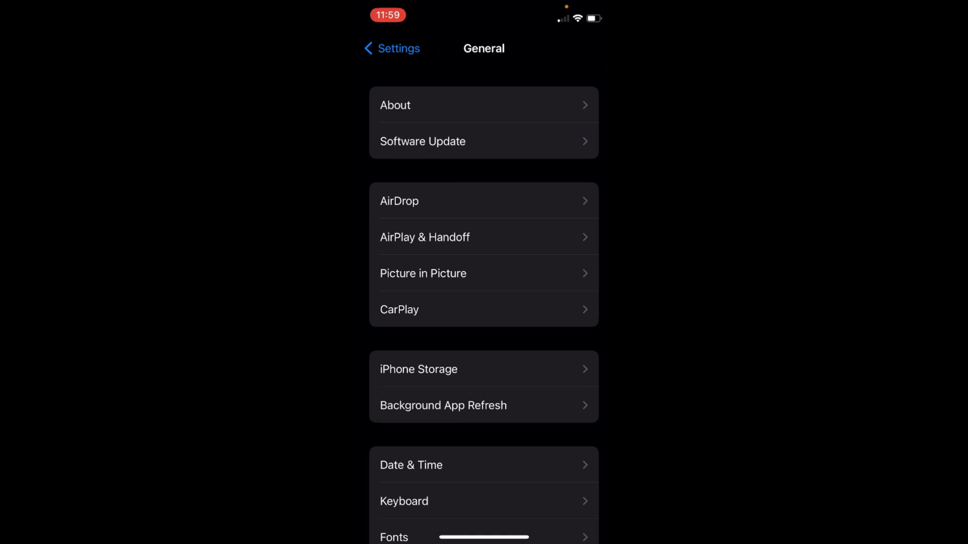
click(418, 369)
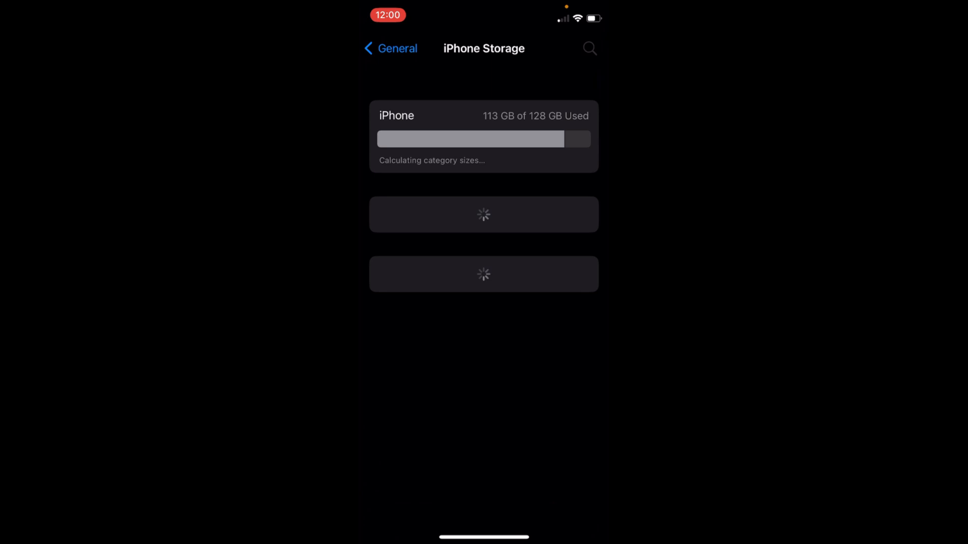
Check the Battery page with Low Power Mode off, then go back to the main list.
click(390, 48)
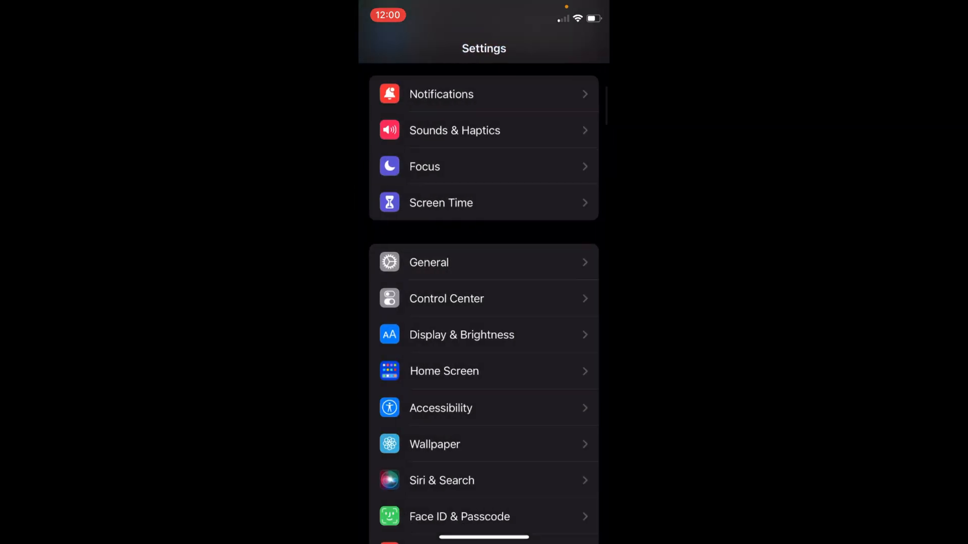
scroll(down, 3)
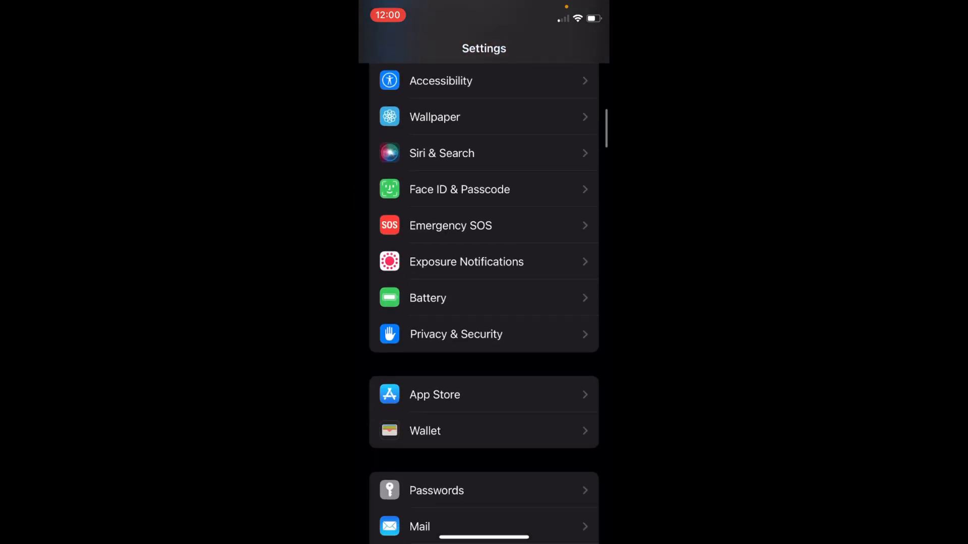
click(427, 299)
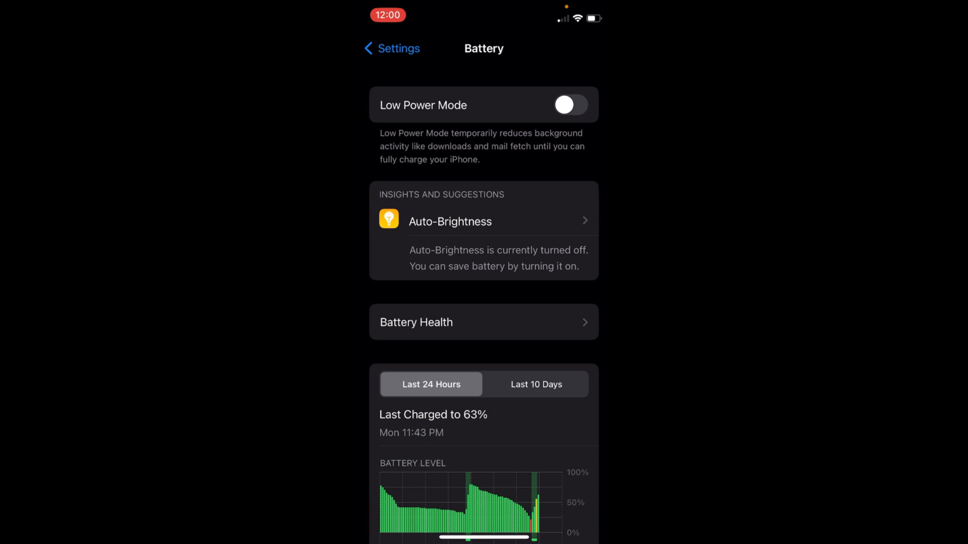
click(392, 49)
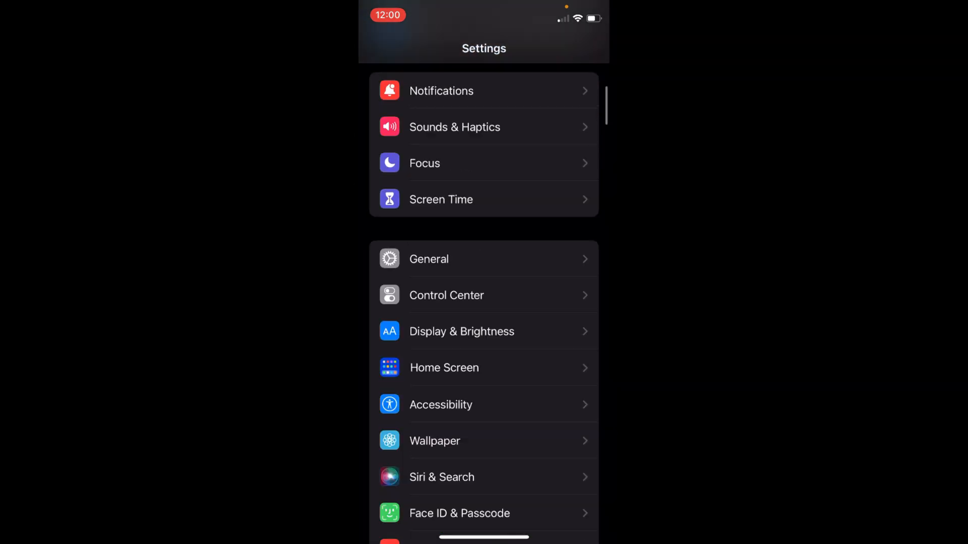
scroll(down, 3)
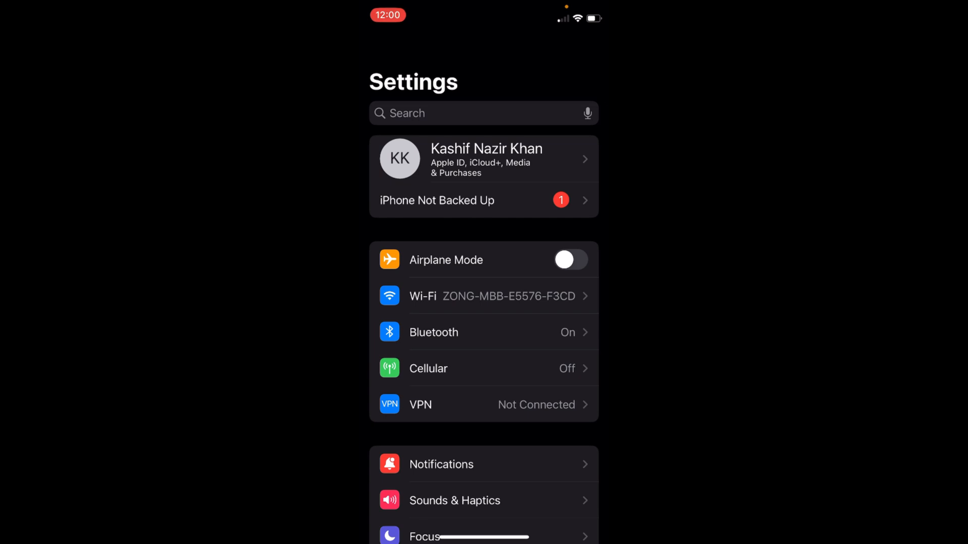
click(569, 259)
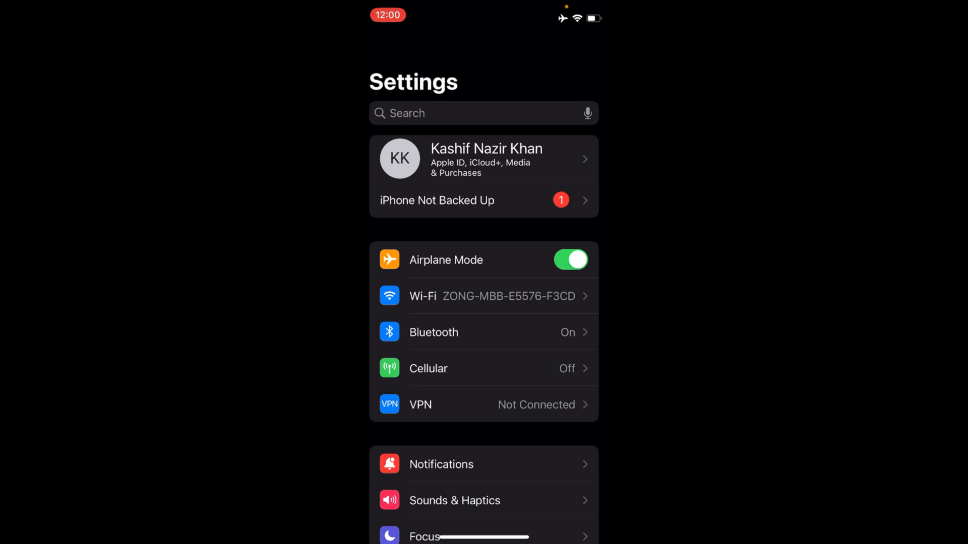
click(570, 259)
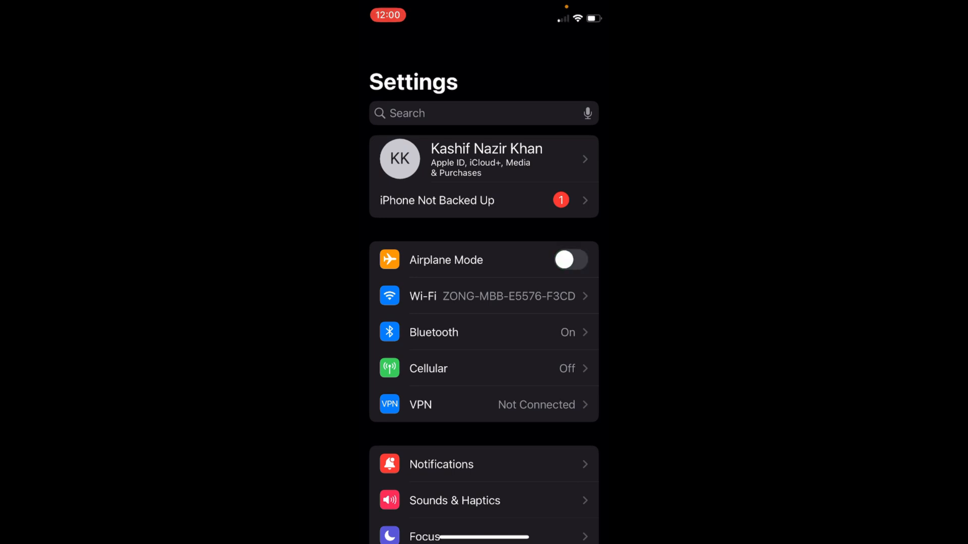
scroll(down, 3)
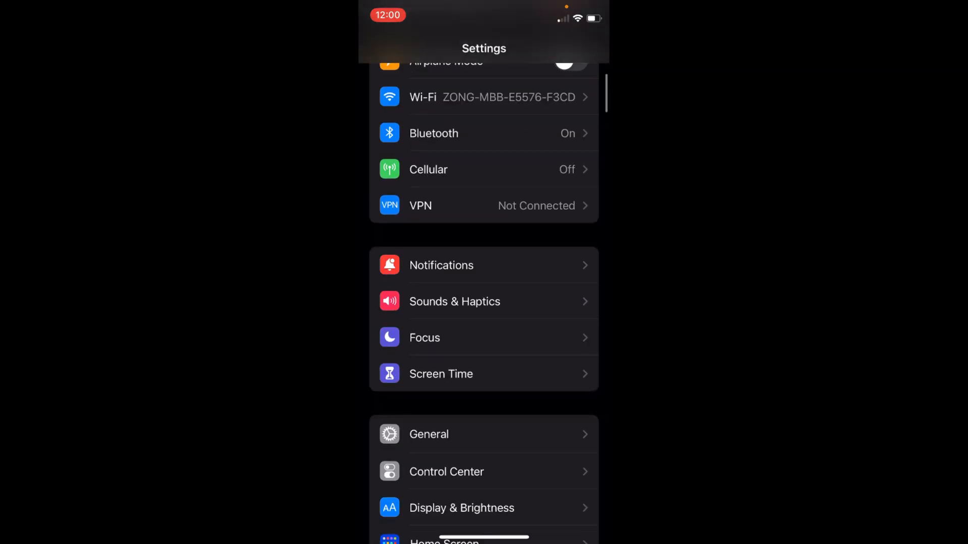
scroll(down, 3)
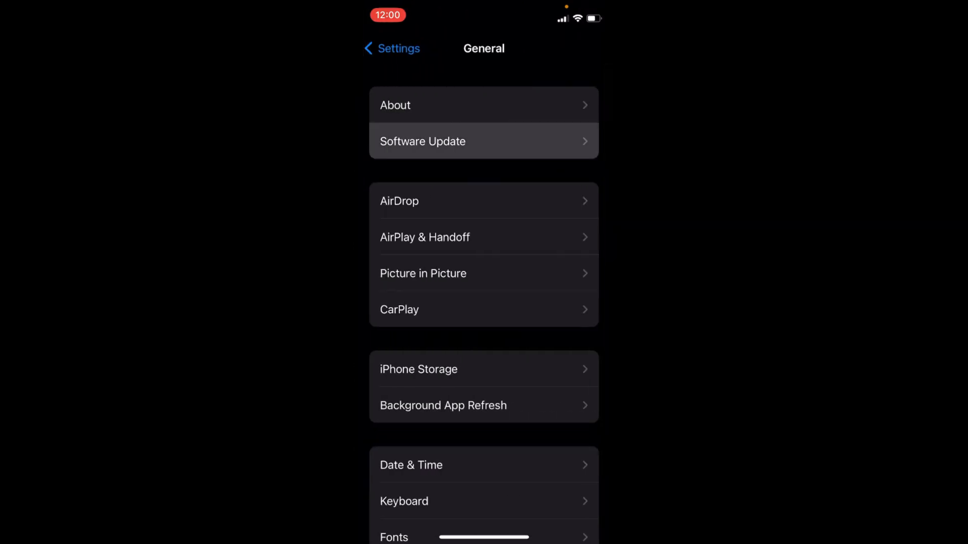
click(484, 141)
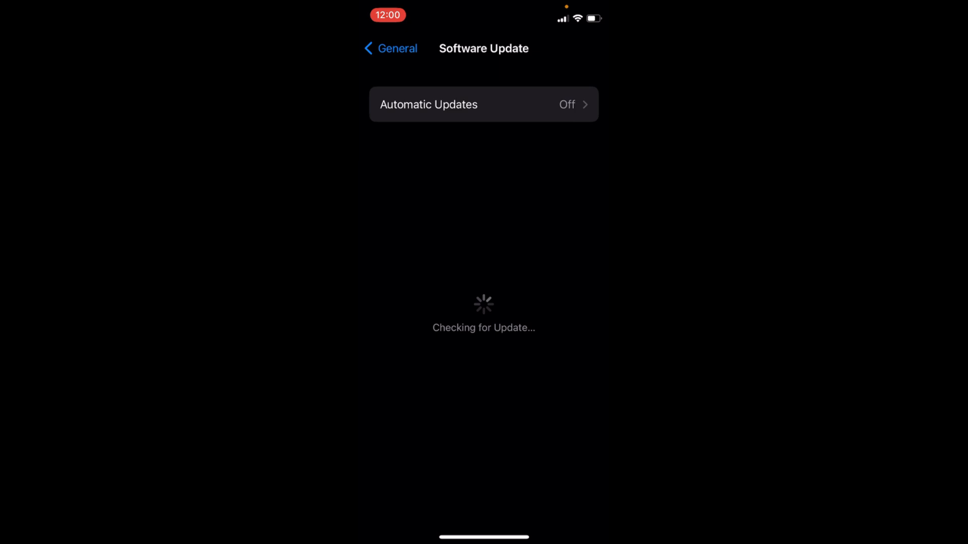
click(389, 49)
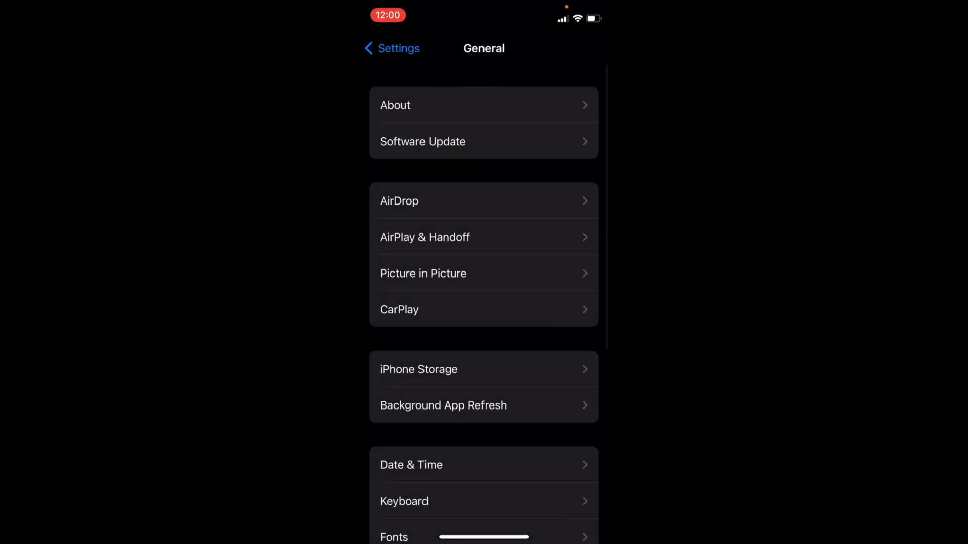
click(391, 48)
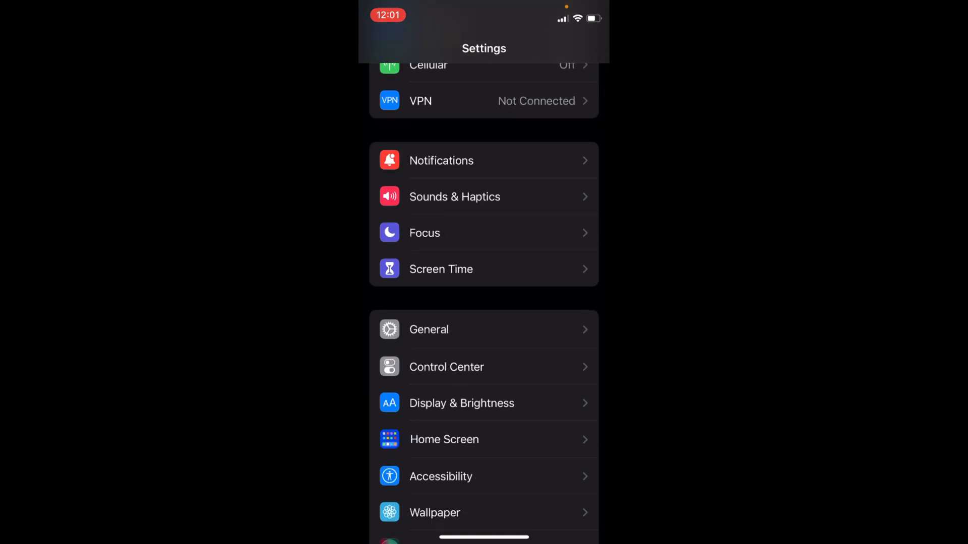
Navigate General > Transfer or Reset iPhone.
click(429, 329)
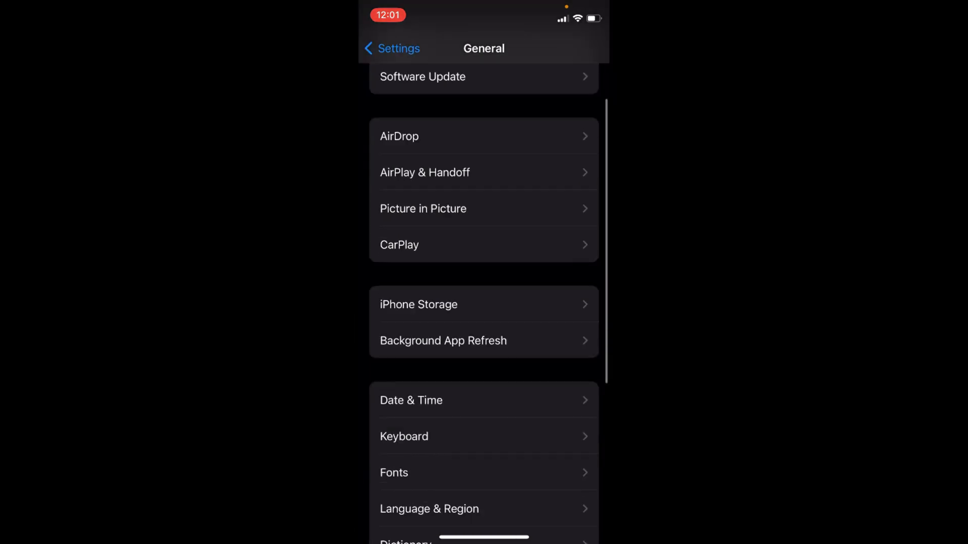
scroll(down, 3)
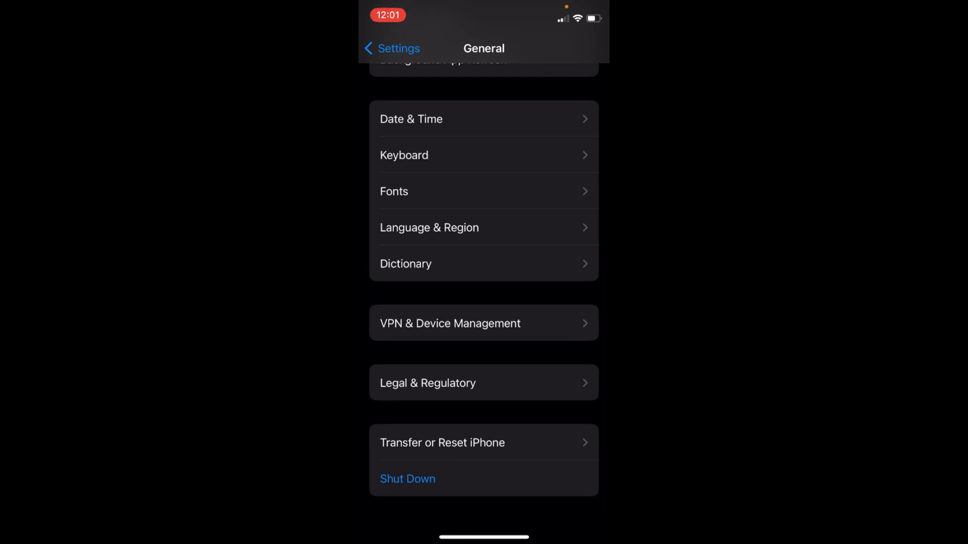
click(442, 442)
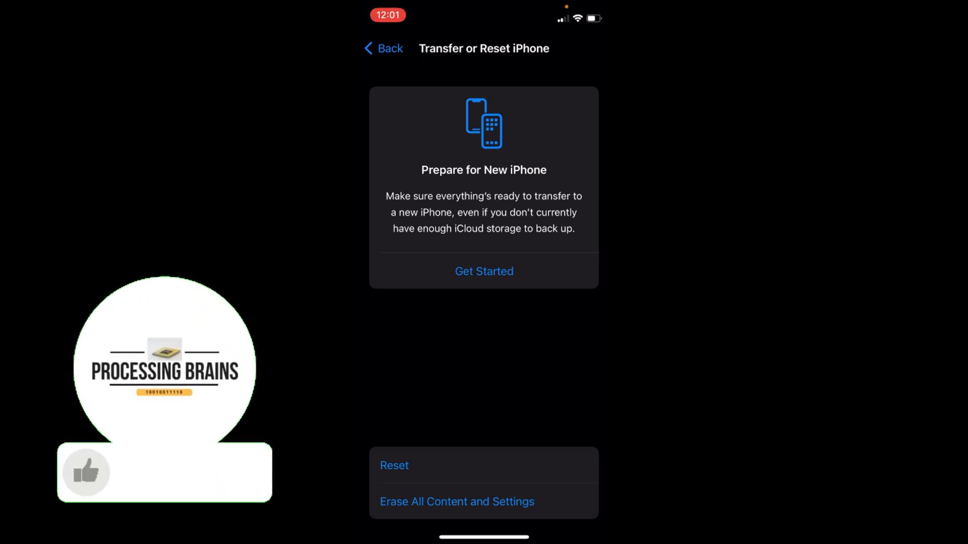
Show the Reset options list, then cancel without resetting anything.
click(164, 472)
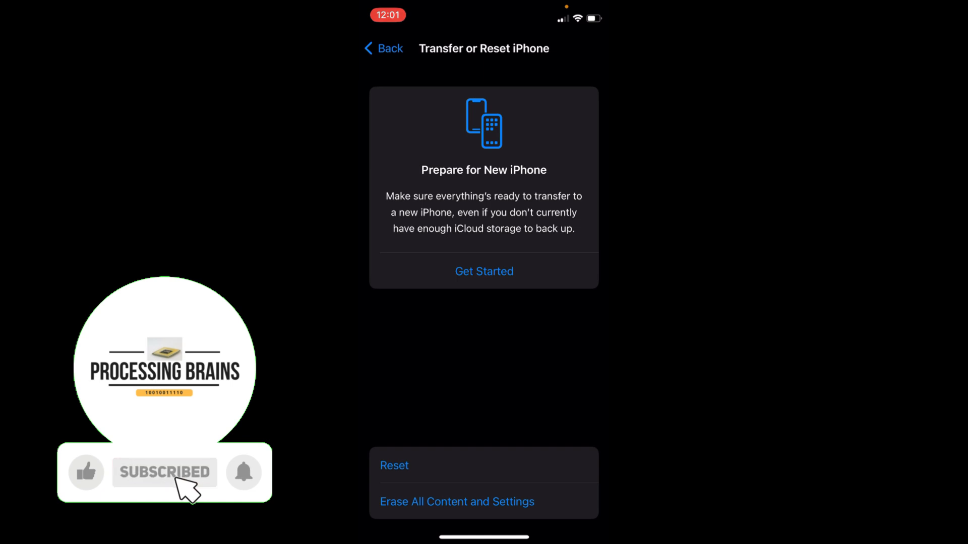
click(394, 466)
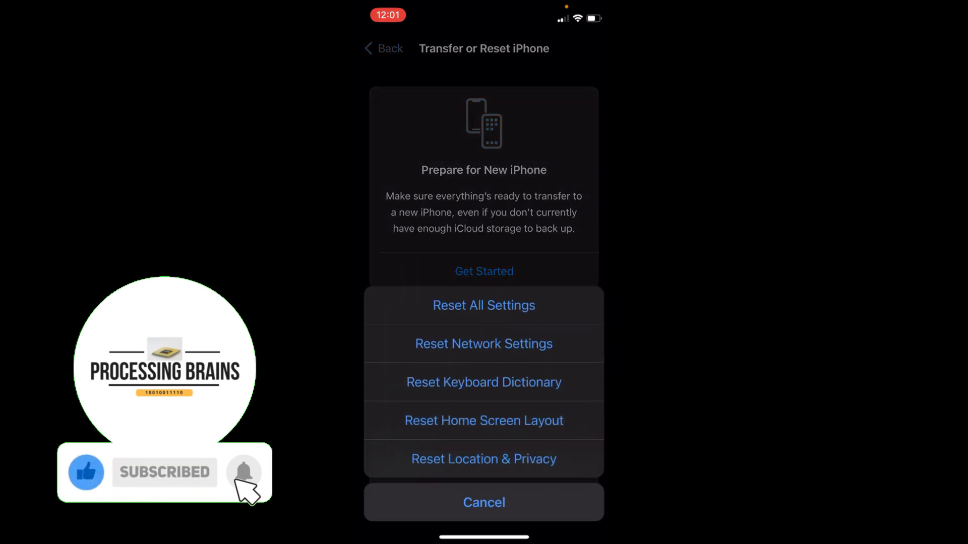
click(243, 472)
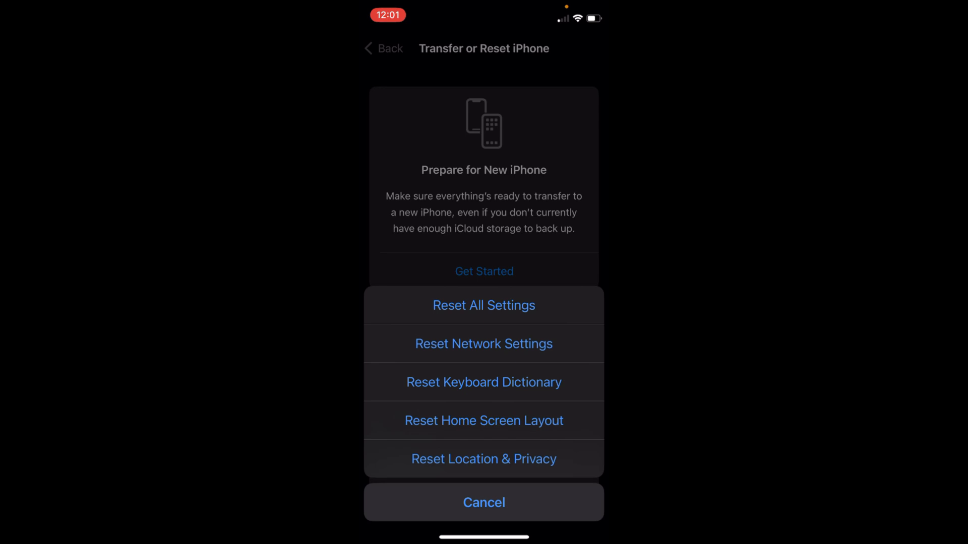
click(484, 502)
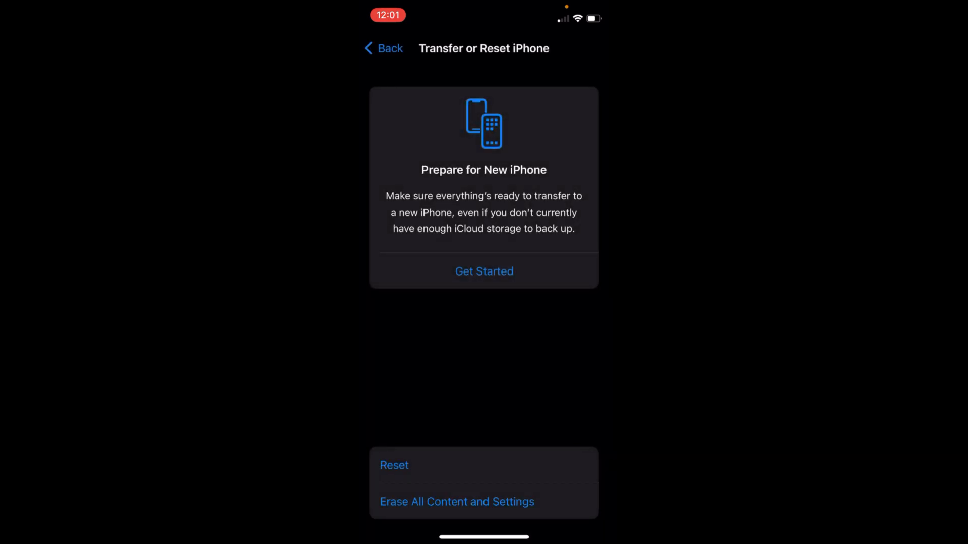